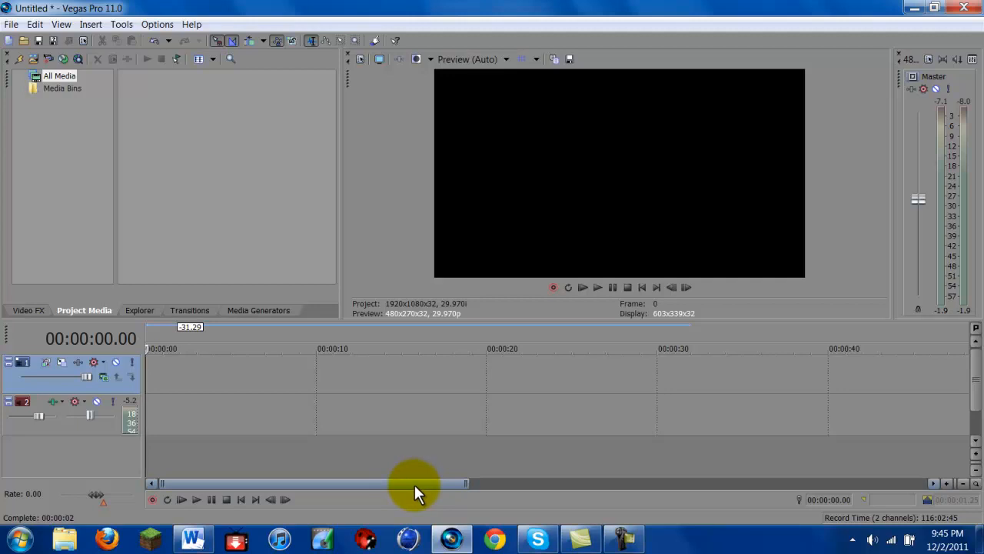
Step: Zoom the empty timeline out and scroll the HDPVR captures folder to find the gameplay clip
{"action": "left_click_drag", "start_coordinate": [415, 483], "coordinate": [505, 486]}
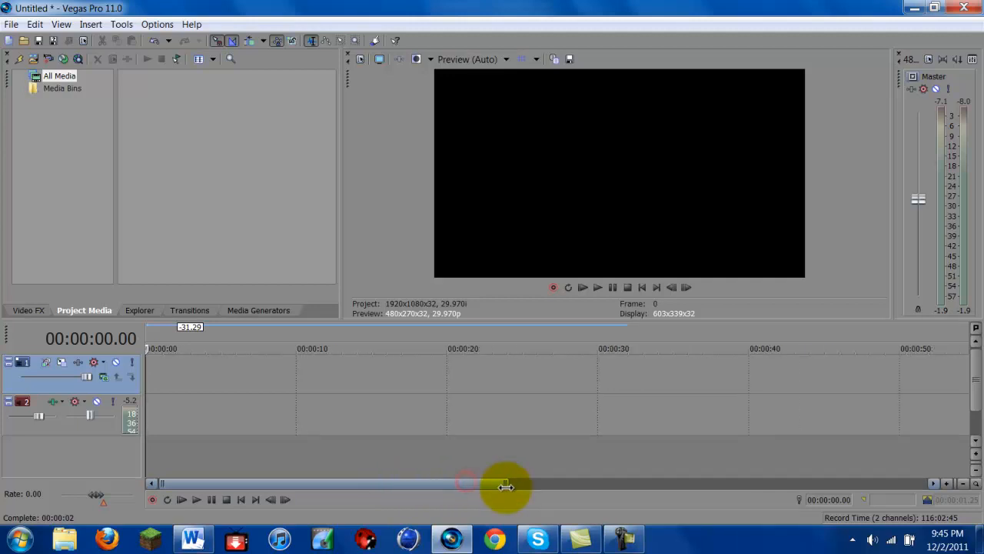
{"action": "left_click_drag", "start_coordinate": [506, 486], "coordinate": [448, 477]}
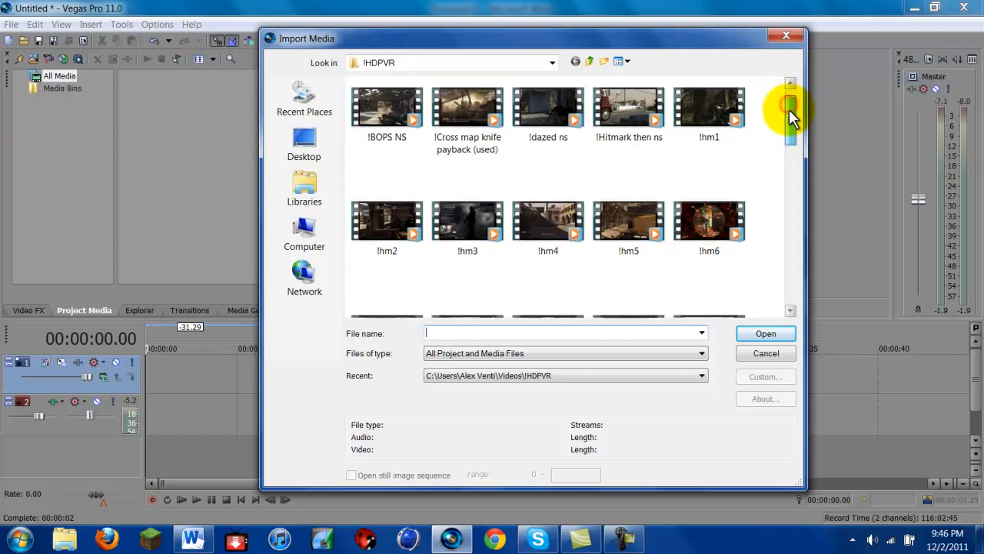
{"action": "scroll", "scroll_direction": "down", "scroll_amount": 3}
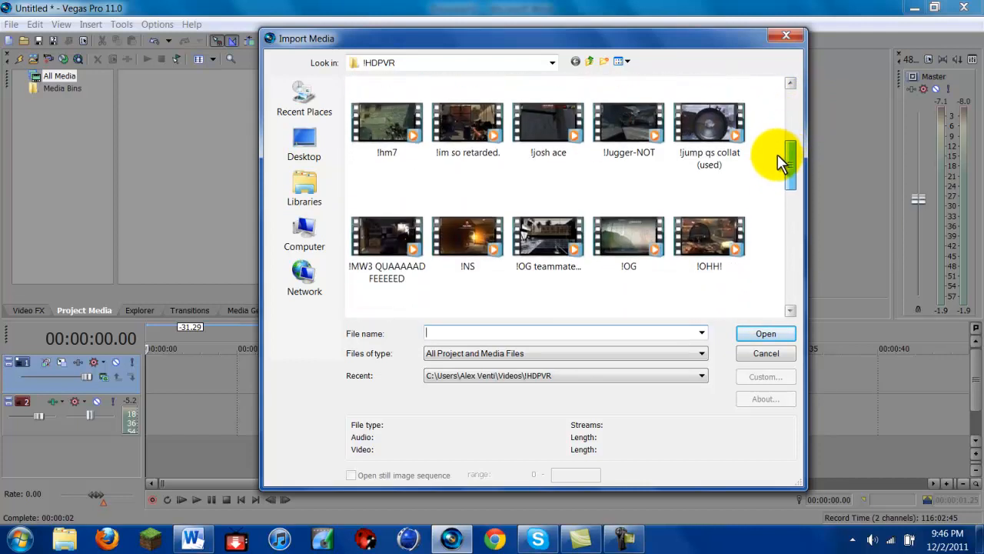
{"action": "scroll", "scroll_direction": "down", "scroll_amount": 3}
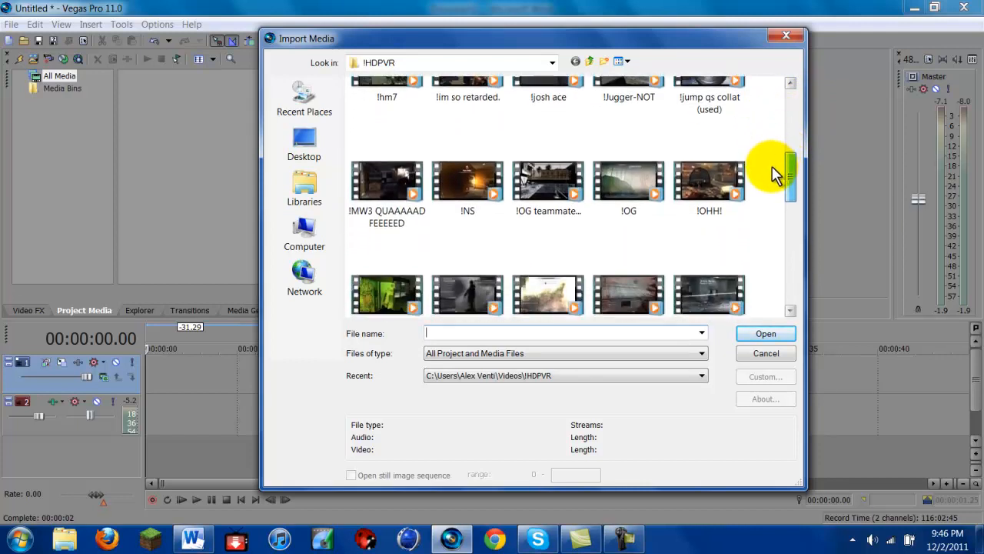
{"action": "scroll", "scroll_direction": "down", "scroll_amount": 3}
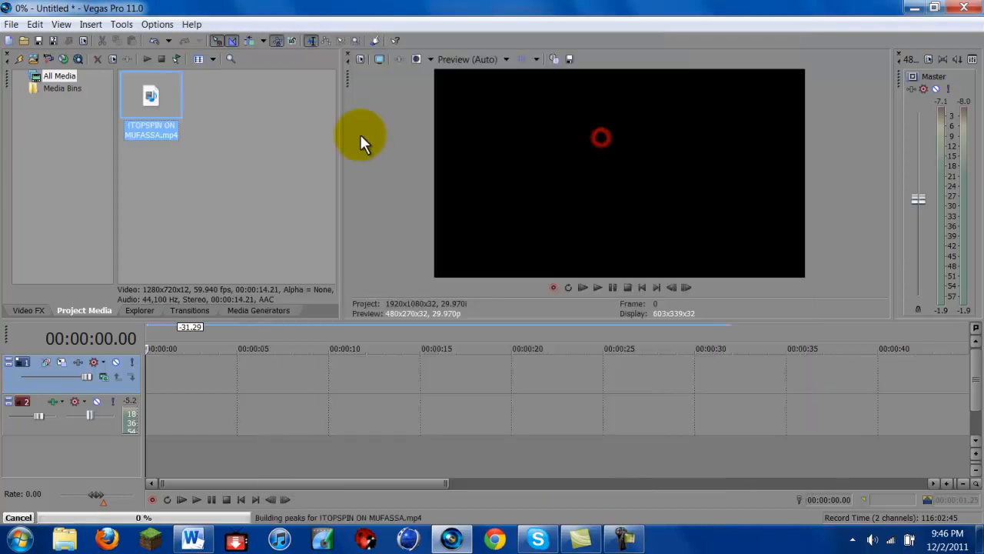
{"action": "mouse_move", "coordinate": [166, 188]}
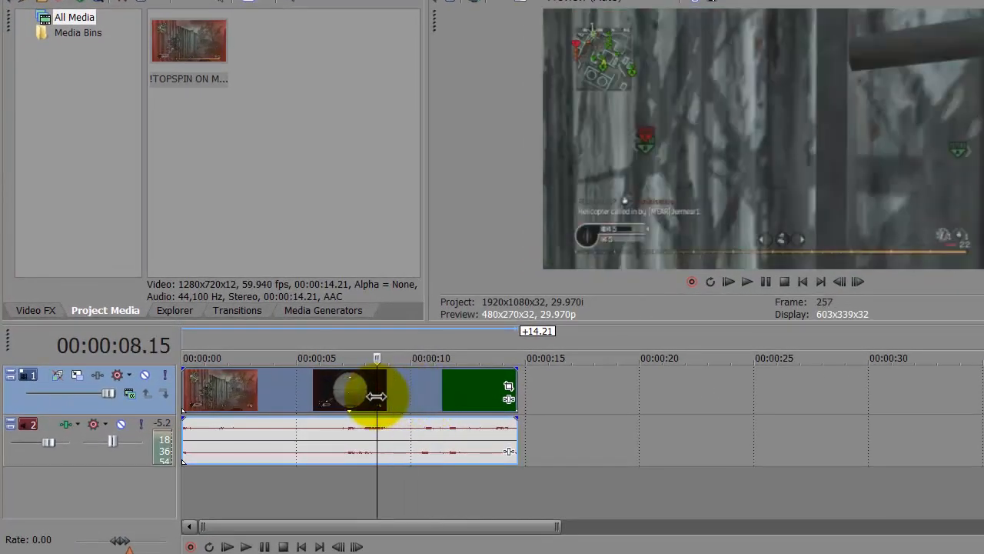
Step: Trim the gameplay clip to about five seconds and insert a new empty video track
{"action": "left_click_drag", "start_coordinate": [377, 394], "coordinate": [357, 394]}
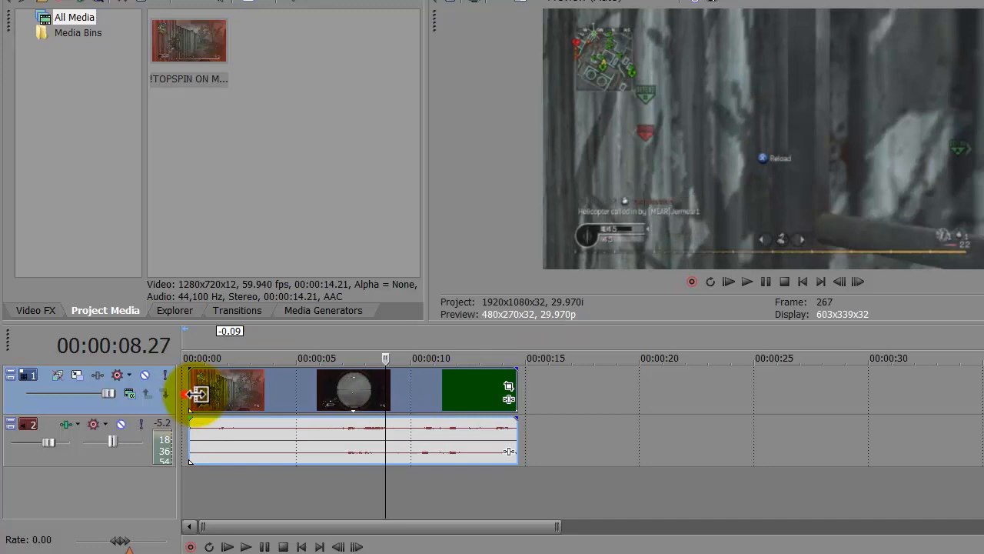
{"action": "left_click_drag", "start_coordinate": [507, 387], "coordinate": [308, 387]}
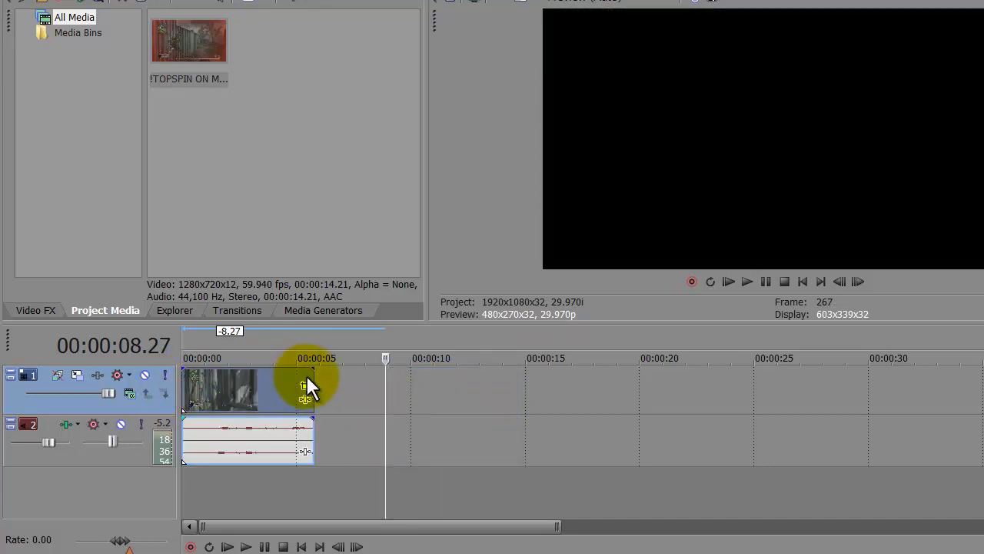
{"action": "right_click", "coordinate": [305, 387]}
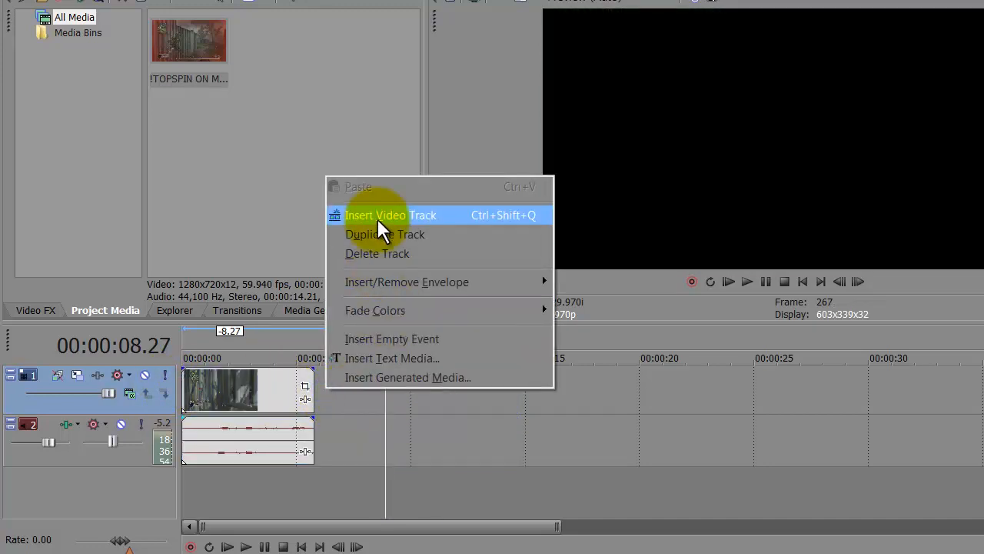
{"action": "left_click", "coordinate": [390, 215]}
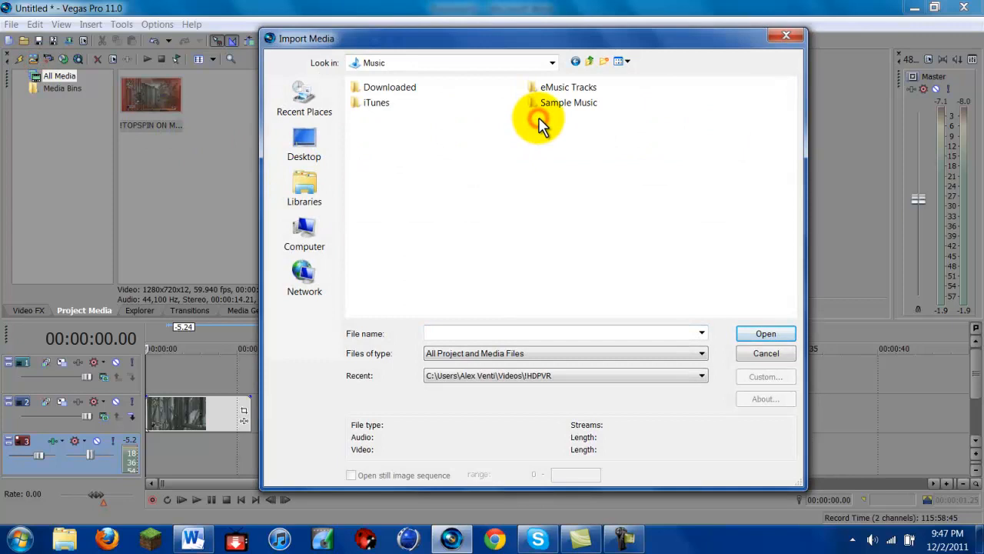
Step: Choose Her Bright Skies - Heartbreaker from the Music > Downloaded folder for import
{"action": "double_click", "coordinate": [391, 86]}
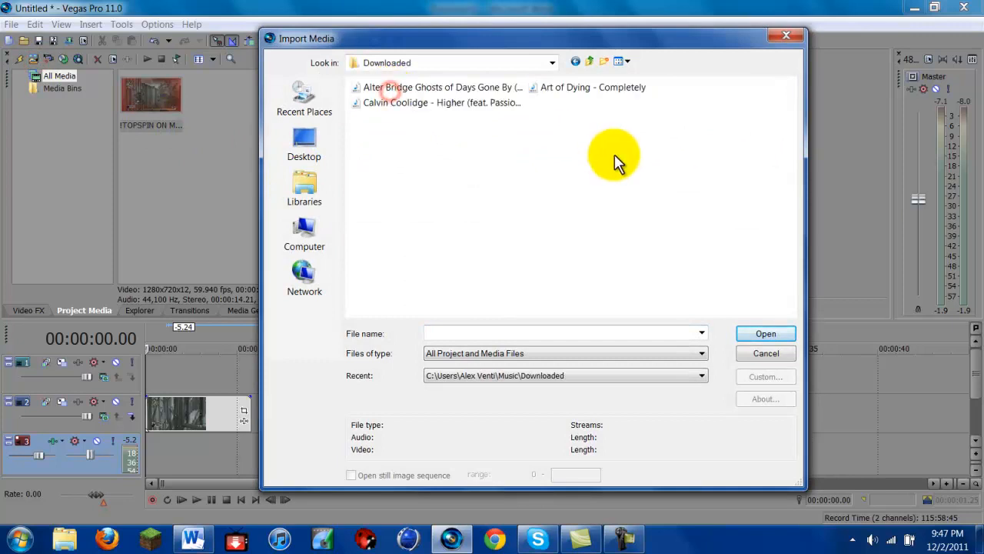
{"action": "left_click", "coordinate": [618, 62]}
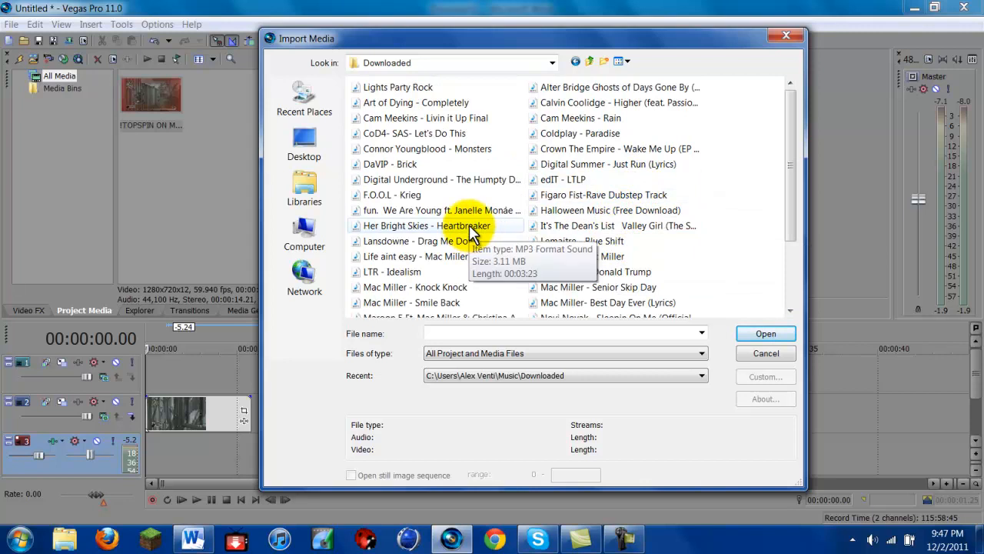
{"action": "left_click", "coordinate": [766, 332]}
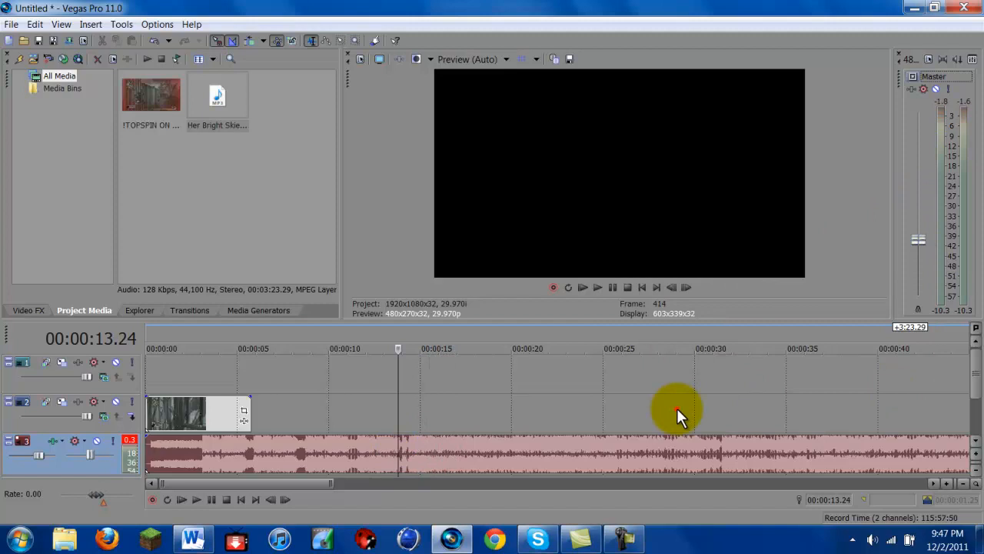
Step: Play the project, move further into the song and adjust where the song event begins
{"action": "left_click", "coordinate": [597, 288]}
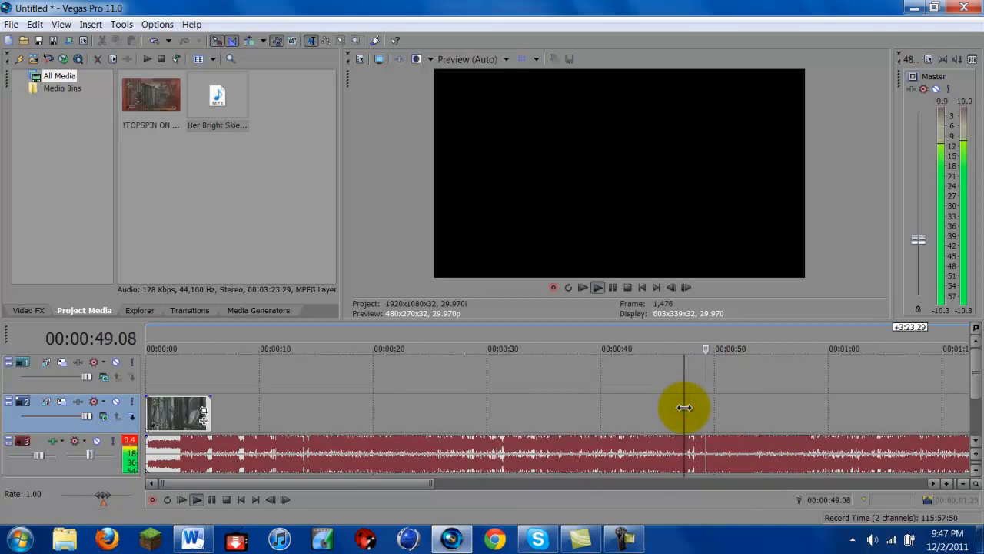
{"action": "left_click_drag", "start_coordinate": [684, 407], "coordinate": [623, 403]}
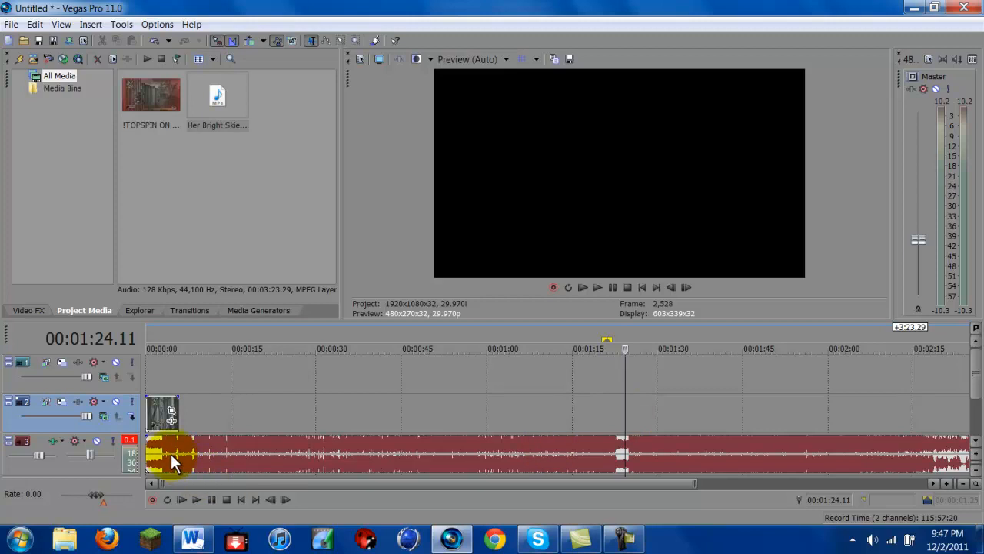
{"action": "left_click_drag", "start_coordinate": [173, 454], "coordinate": [603, 461]}
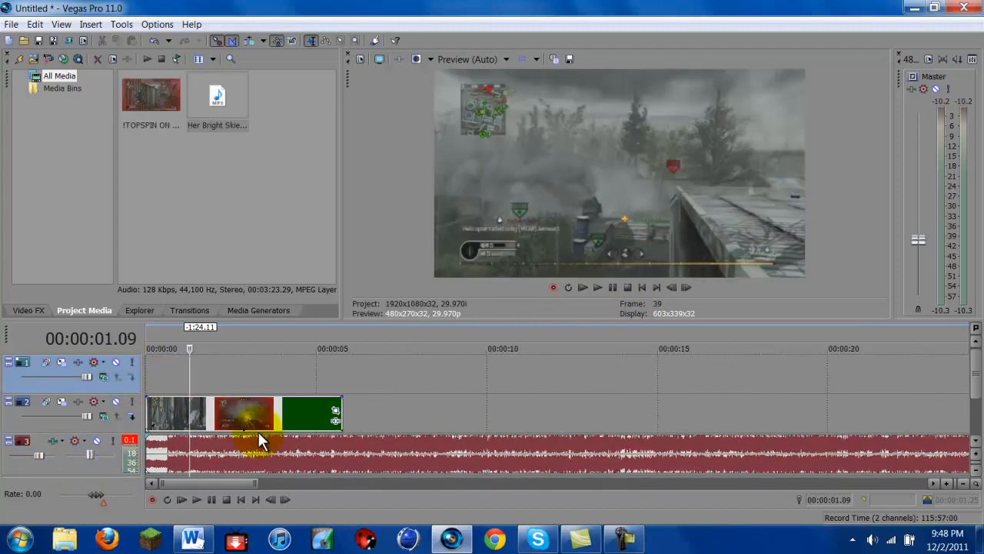
Step: In the clip's Properties, uncheck Maintain aspect ratio and disable resampling, then play back
{"action": "double_click", "coordinate": [243, 412]}
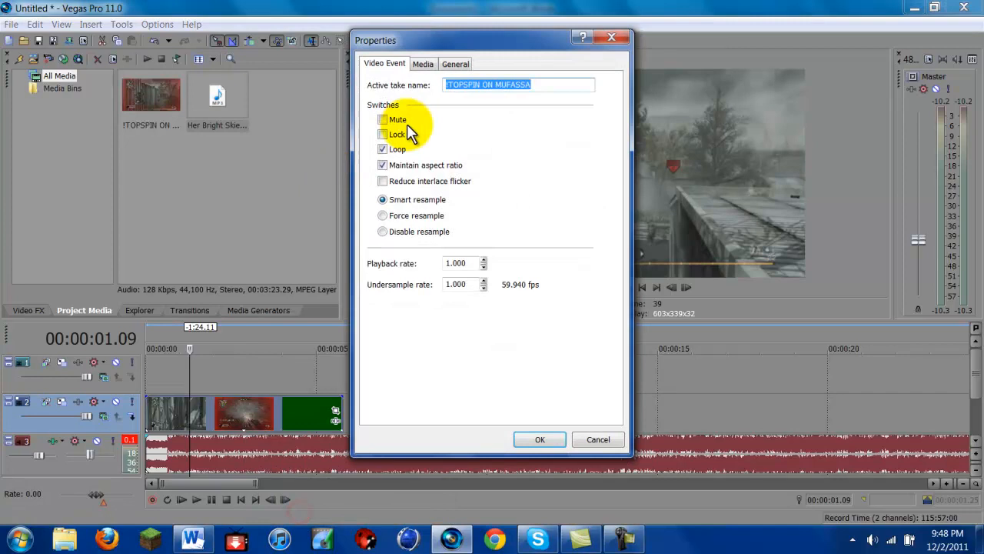
{"action": "left_click", "coordinate": [382, 231]}
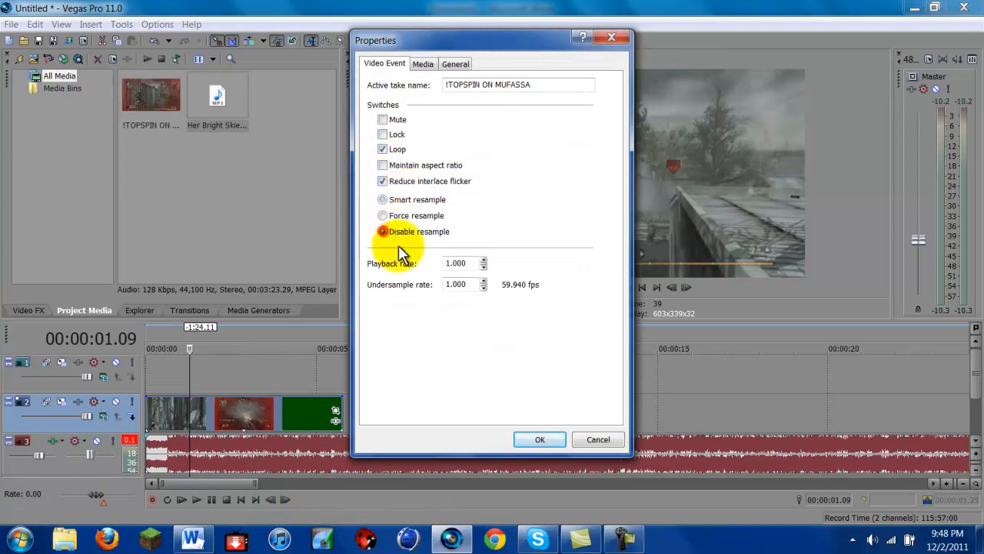
{"action": "left_click", "coordinate": [538, 440]}
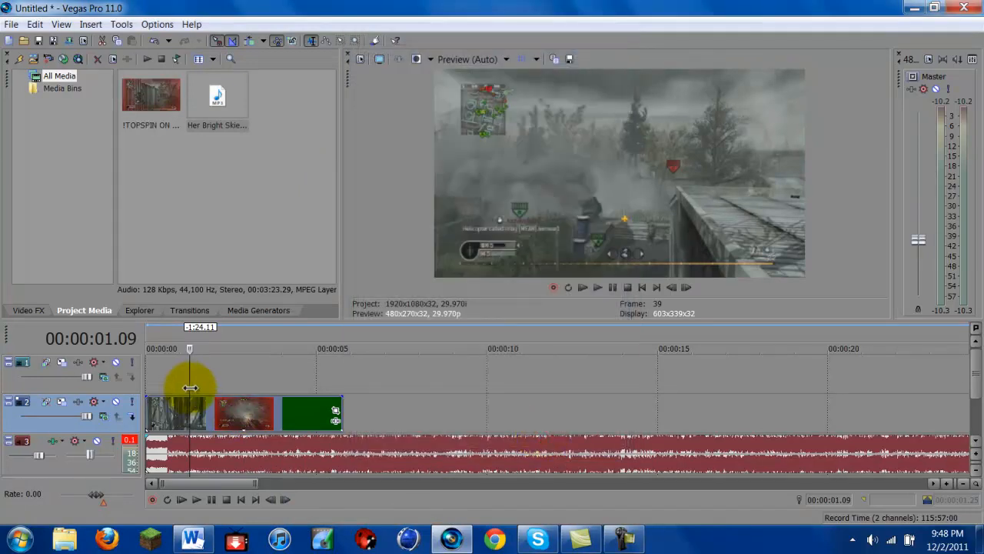
{"action": "left_click", "coordinate": [582, 287]}
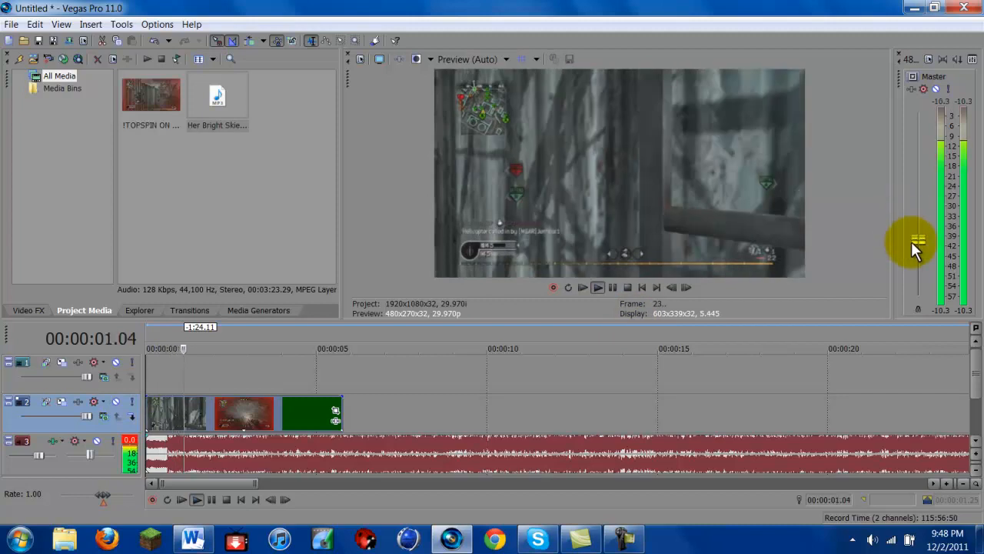
Step: Pause and resume playback to drop markers 1 and 2 on the song's beats
{"action": "left_click", "coordinate": [596, 287]}
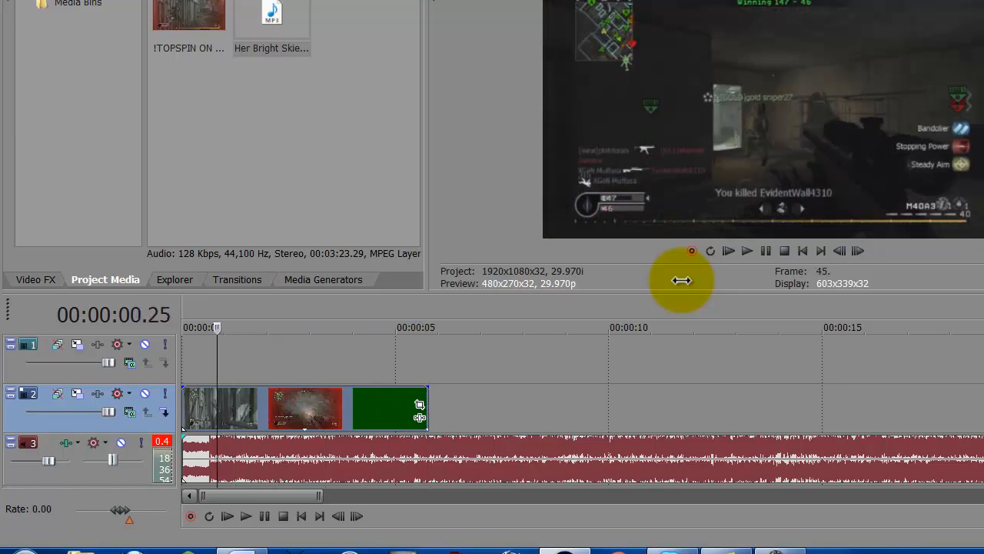
{"action": "left_click", "coordinate": [748, 251]}
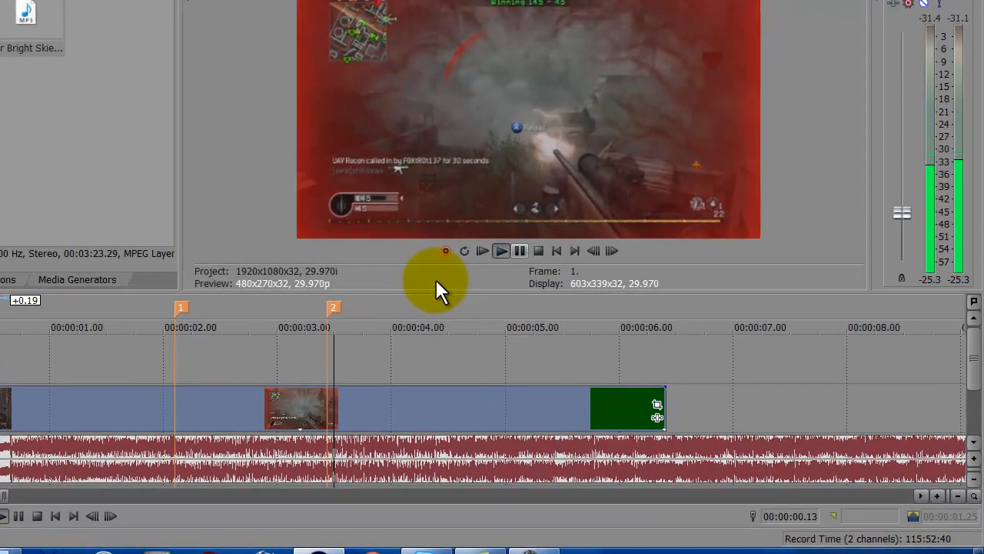
Step: Lower the preview quality to Draft (Quarter) and play briefly to check it
{"action": "left_click", "coordinate": [483, 249]}
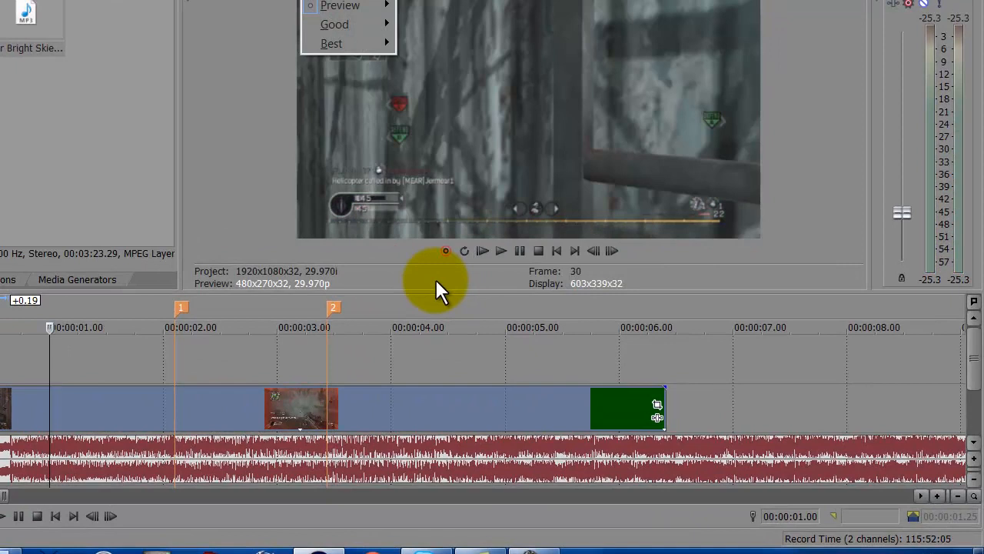
{"action": "left_click", "coordinate": [340, 6]}
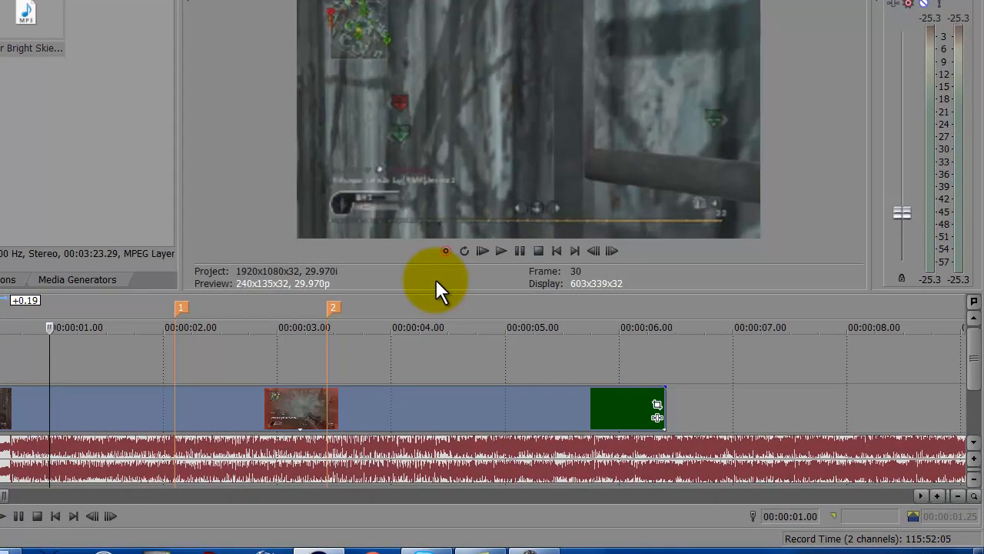
{"action": "left_click", "coordinate": [501, 250]}
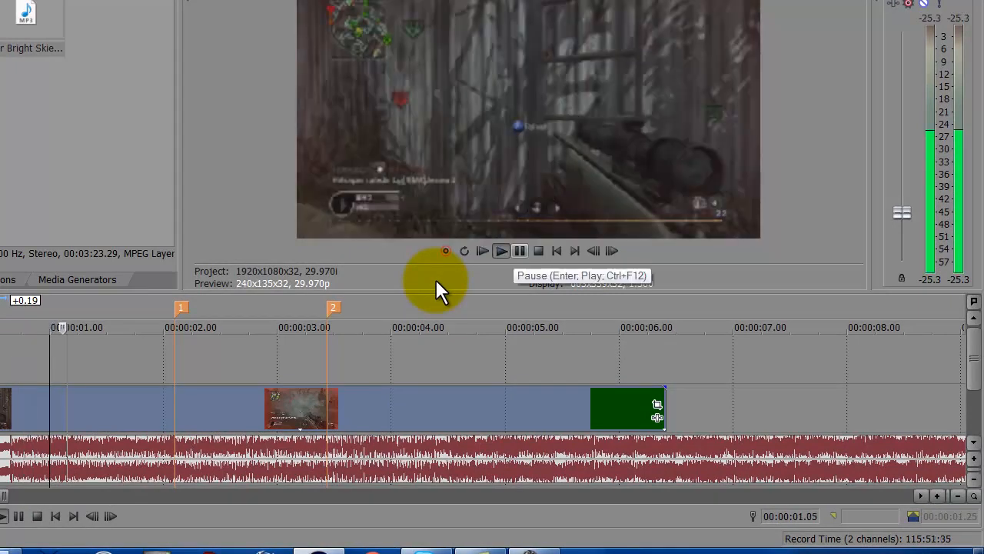
{"action": "left_click", "coordinate": [502, 251]}
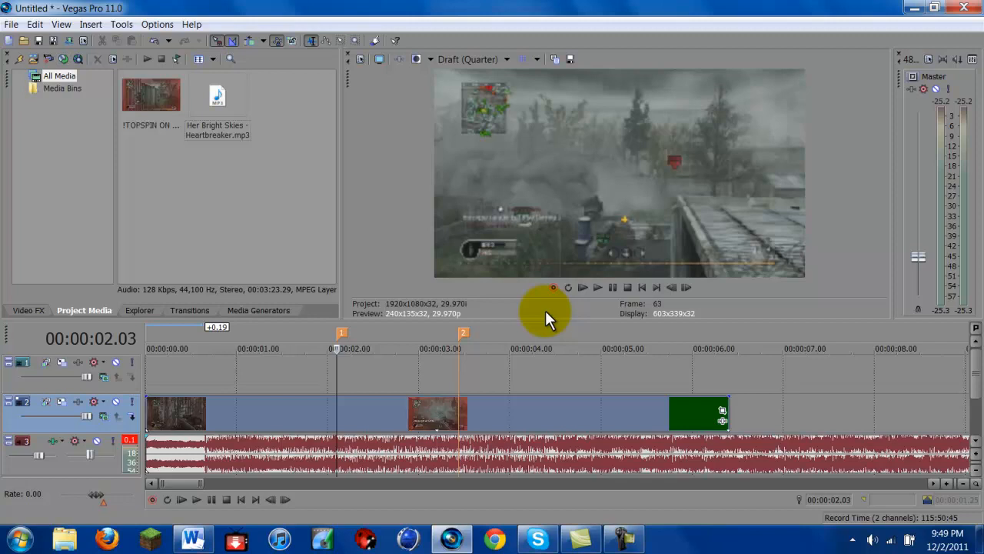
{"action": "mouse_move", "coordinate": [546, 310]}
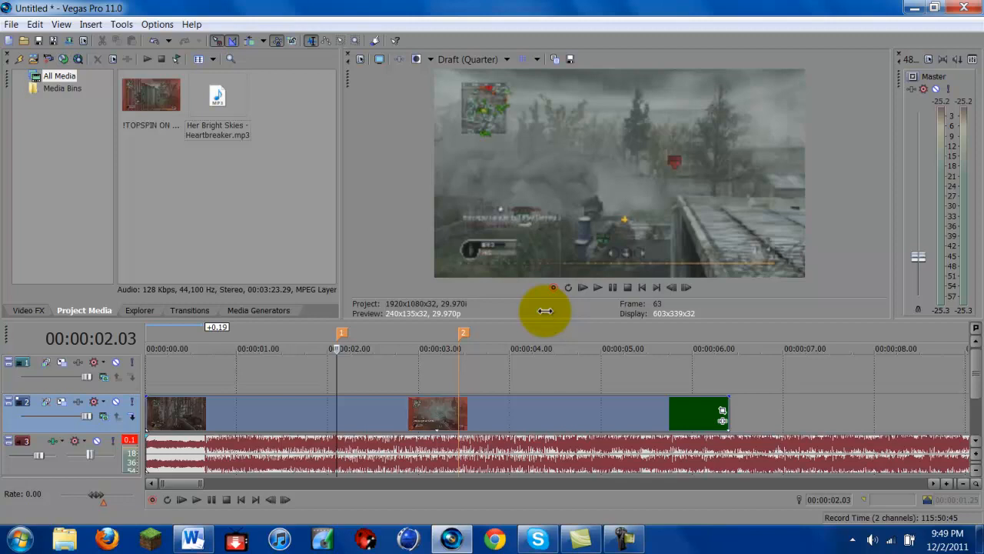
{"action": "mouse_move", "coordinate": [547, 319]}
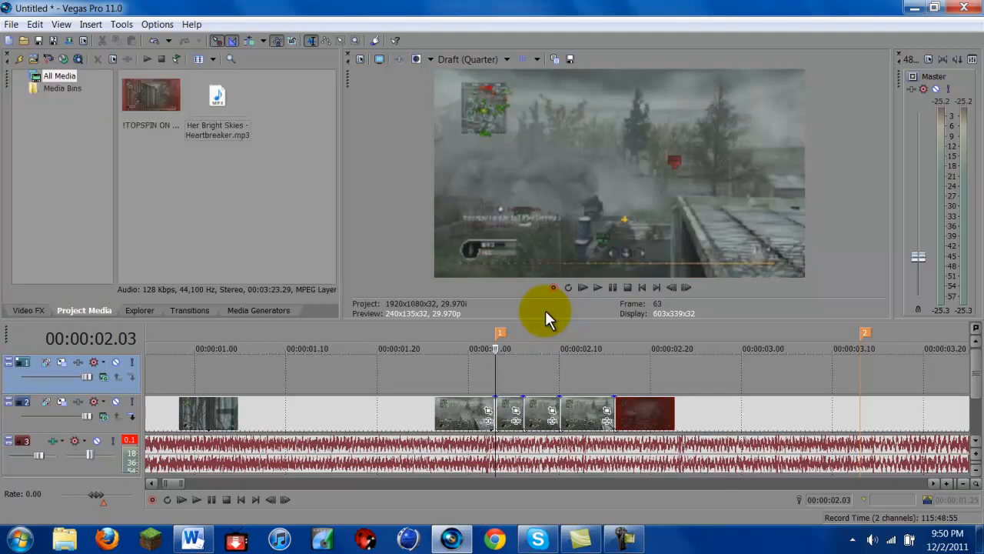
Step: Apply the Brightness and Contrast effect's Brighter preset to a gameplay piece and close its settings
{"action": "left_click", "coordinate": [28, 310]}
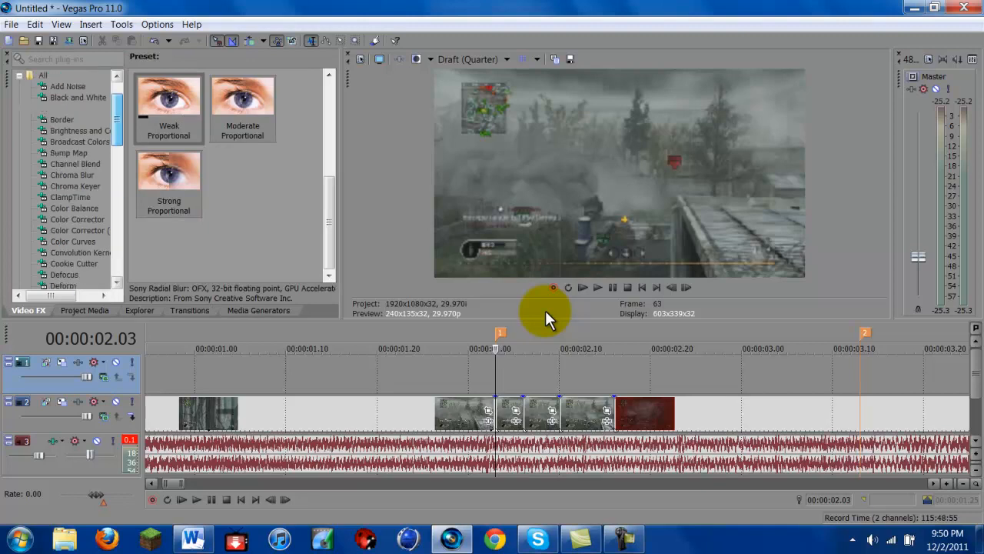
{"action": "left_click", "coordinate": [91, 129]}
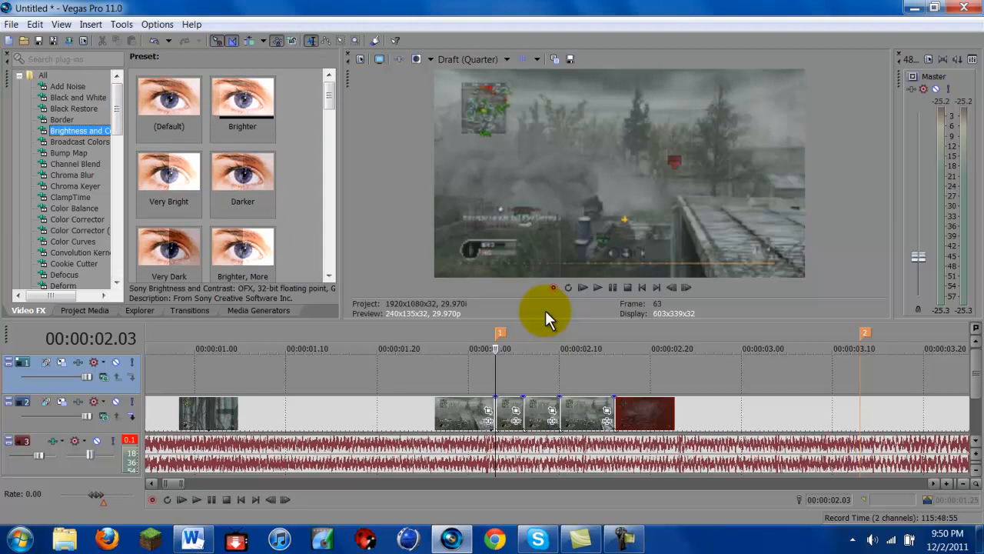
{"action": "double_click", "coordinate": [242, 93]}
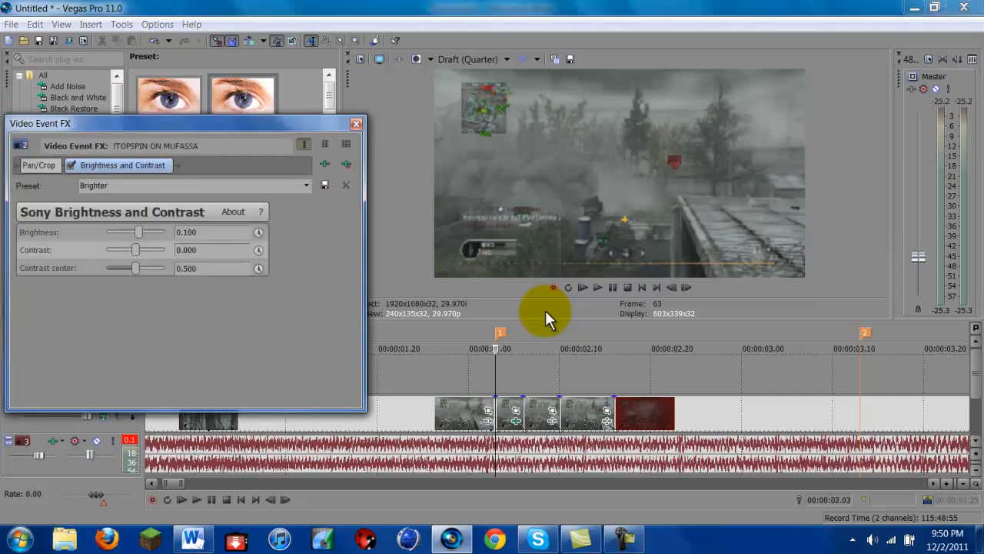
{"action": "left_click", "coordinate": [259, 232]}
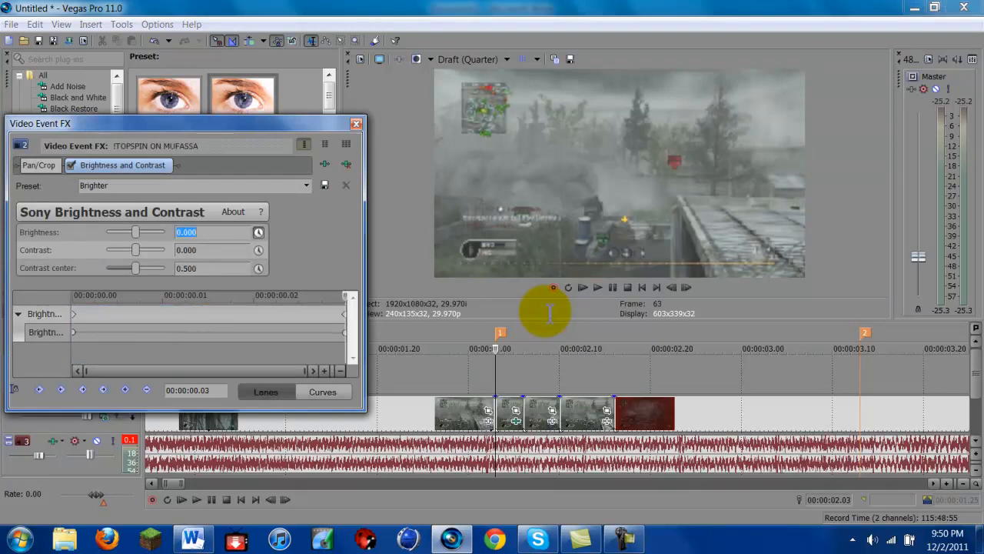
{"action": "left_click", "coordinate": [357, 123]}
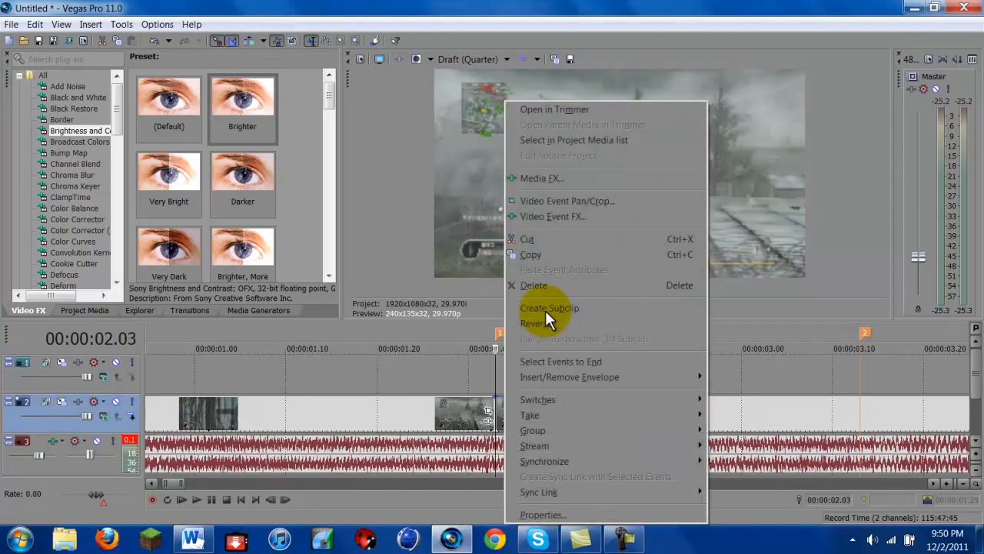
Step: Run a menu command on the clip piece near the beat markers
{"action": "left_click", "coordinate": [551, 307]}
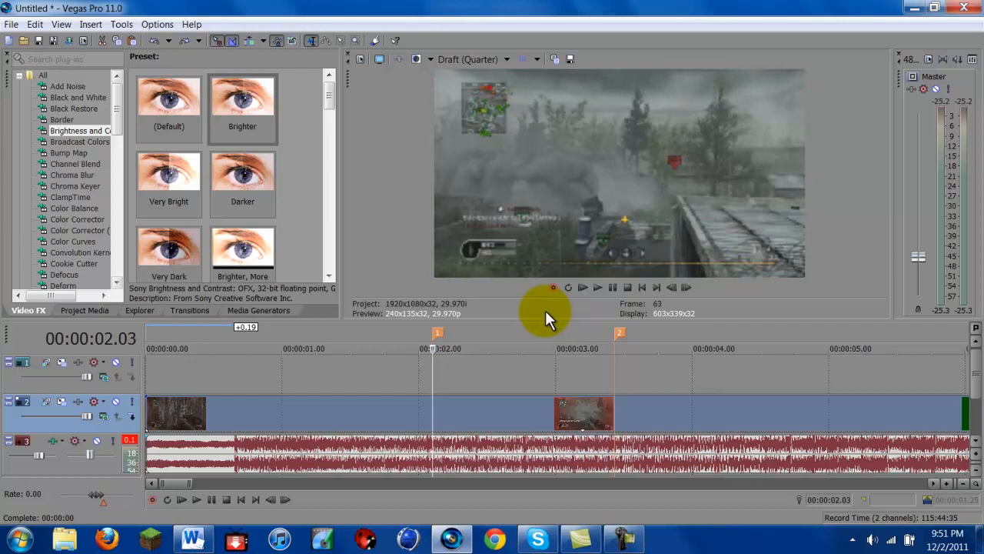
Step: Add a White Solid Color generated event above the gameplay and expand its colour settings
{"action": "left_click", "coordinate": [258, 310]}
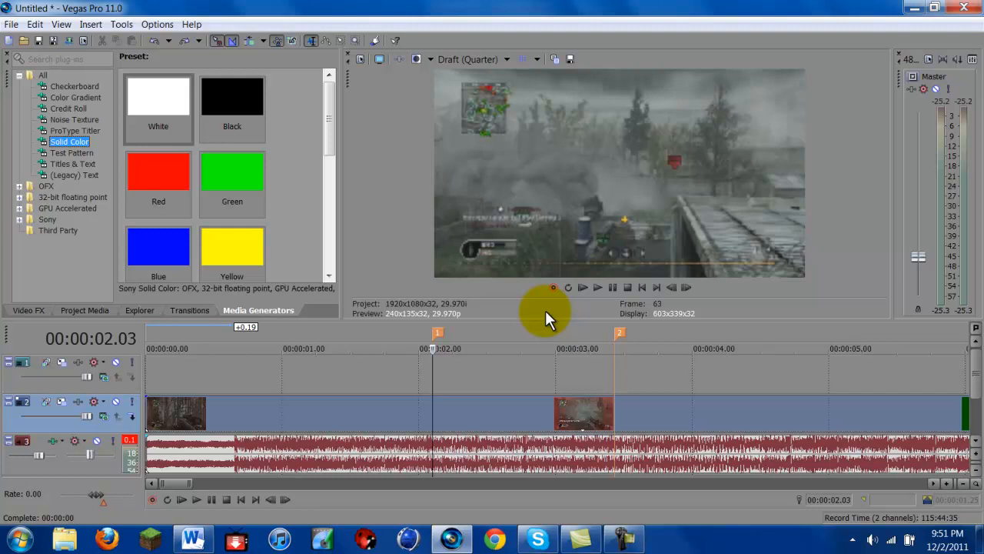
{"action": "left_click", "coordinate": [157, 96]}
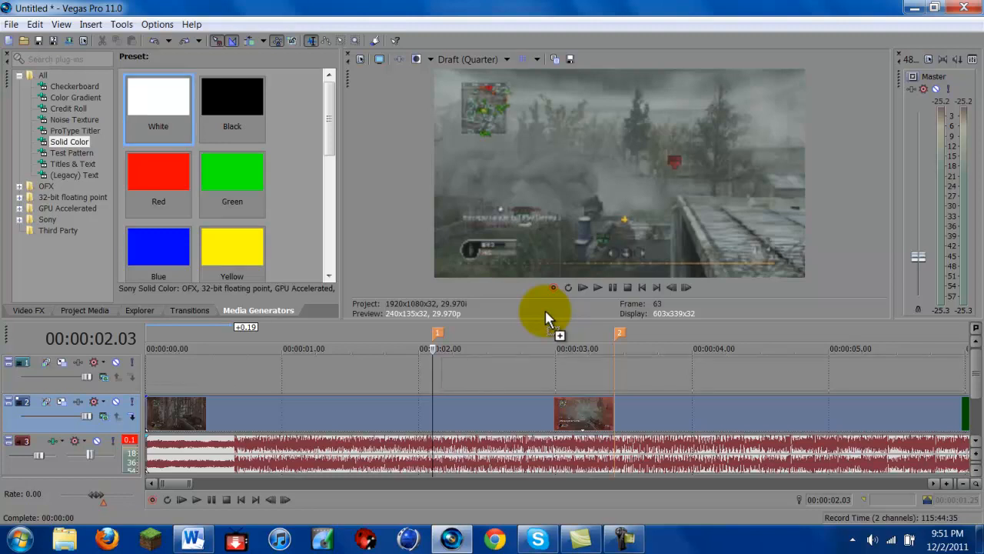
{"action": "double_click", "coordinate": [157, 95]}
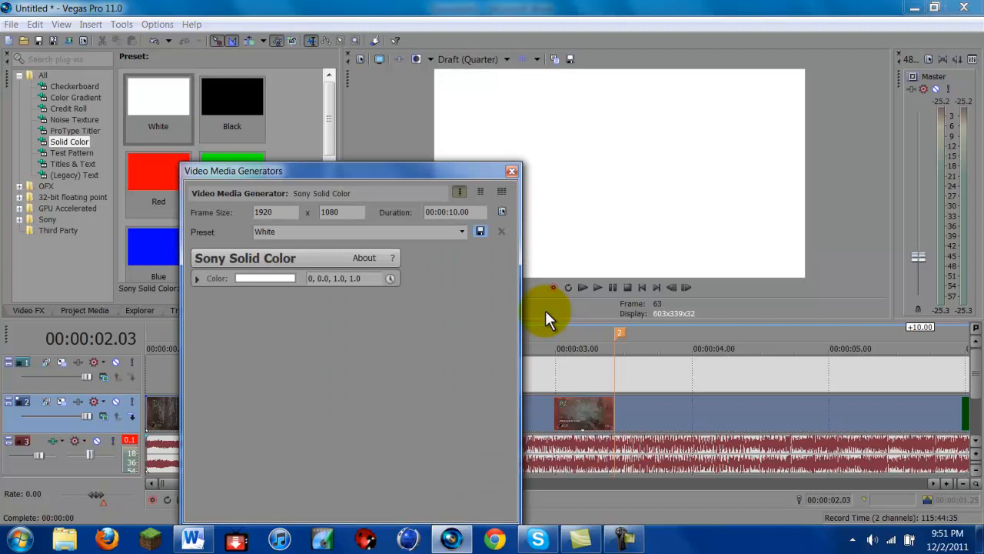
{"action": "left_click", "coordinate": [512, 171]}
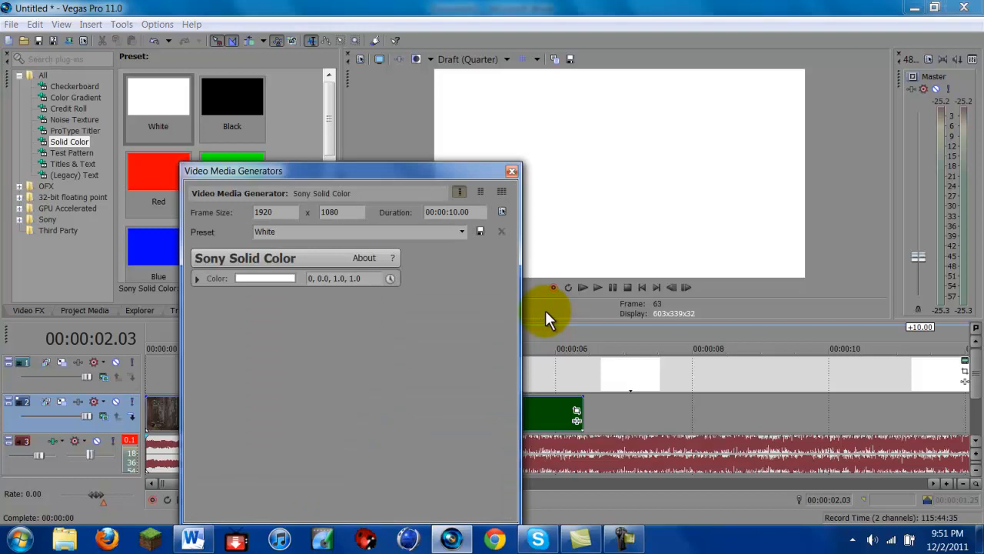
{"action": "left_click", "coordinate": [197, 278]}
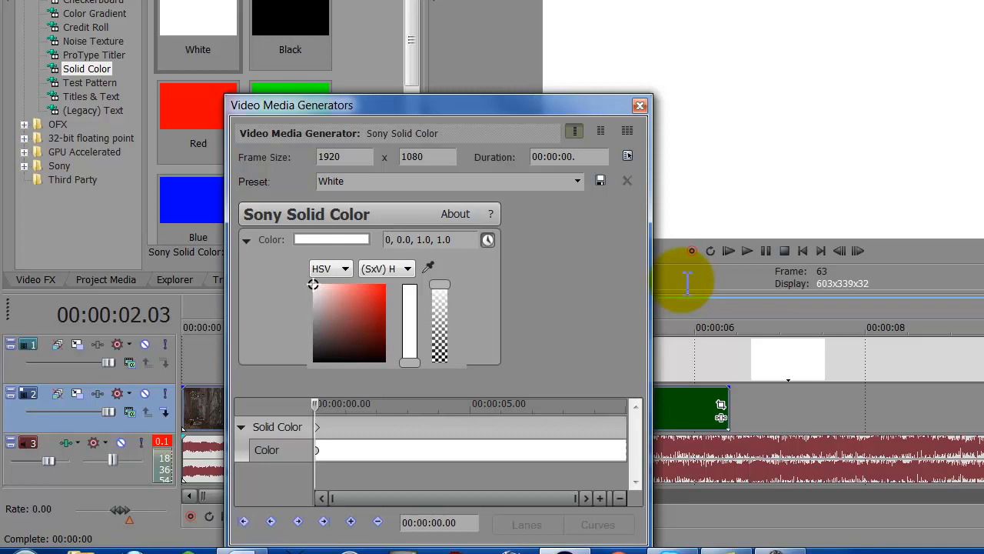
Step: Set the flash duration to 00:00:00.03 with an end colour keyframe at lower alpha, then close the generator
{"action": "triple_click", "coordinate": [569, 157]}
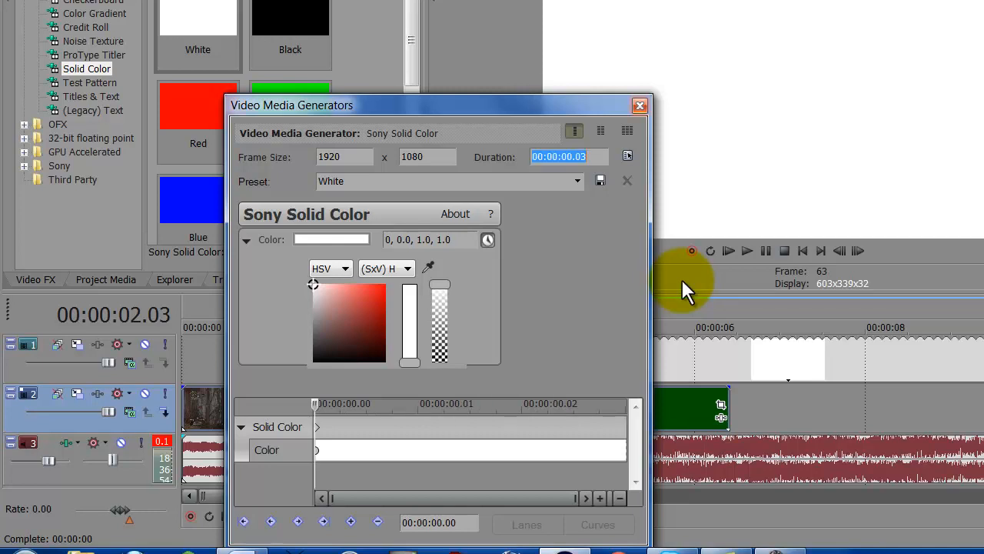
{"action": "left_click", "coordinate": [639, 105]}
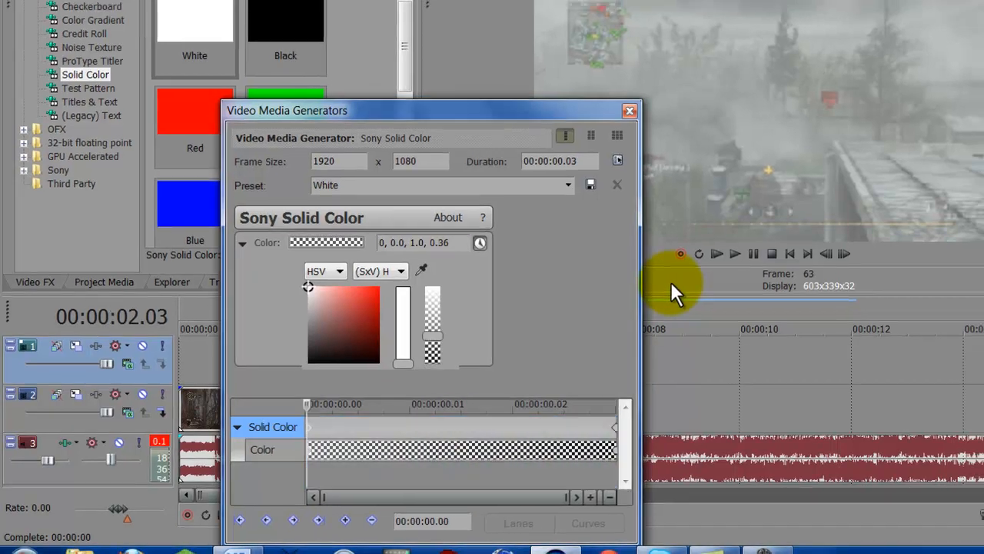
{"action": "left_click", "coordinate": [630, 110]}
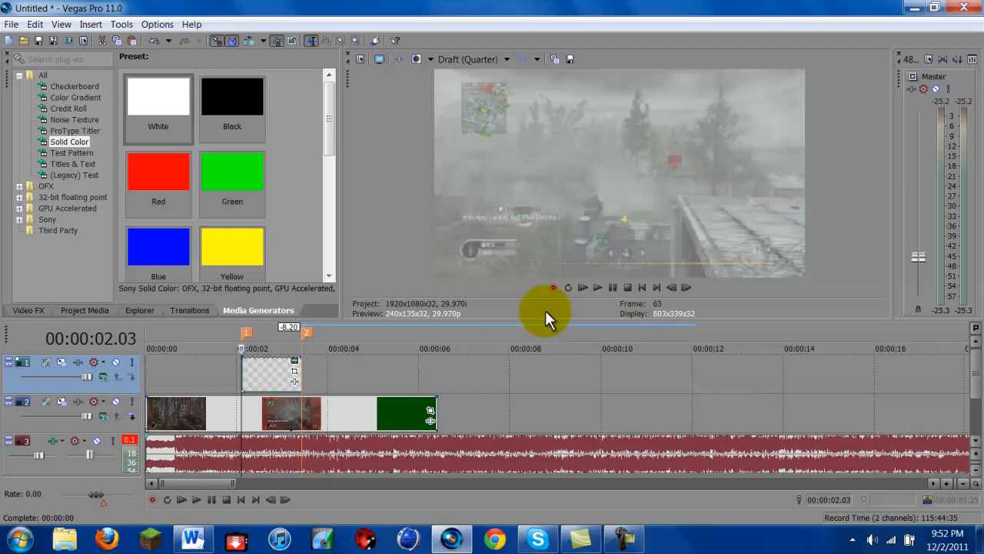
Step: Start Render As with the MainConcept AVC/AAC mp4 template, output named Untitled.mp4
{"action": "left_click", "coordinate": [597, 287]}
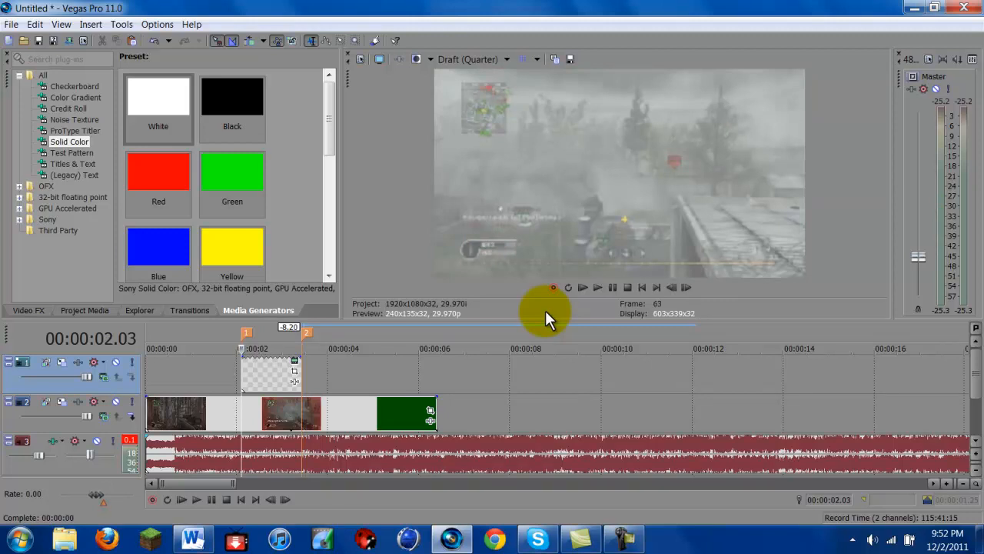
{"action": "left_click", "coordinate": [597, 288]}
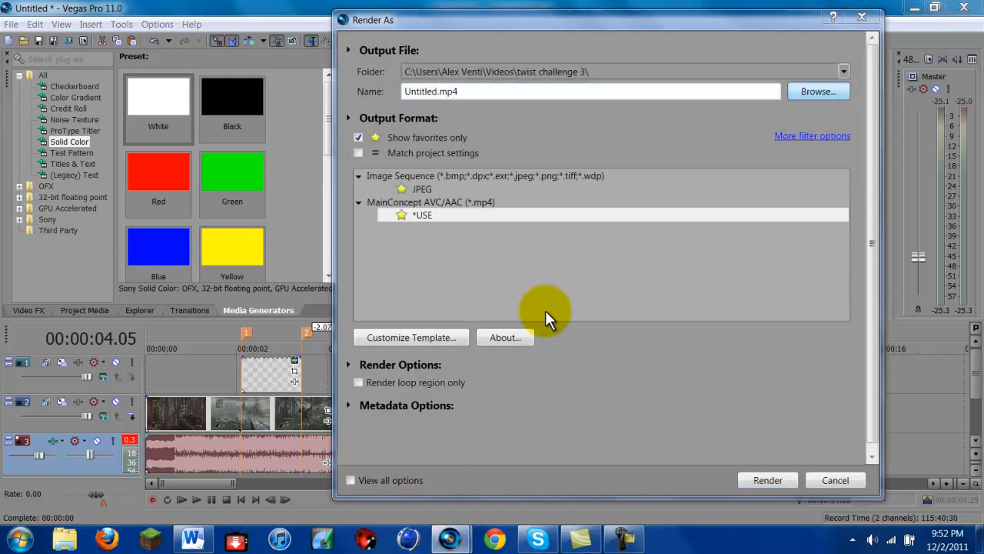
Step: Save the output as test.mp4 on the Desktop and render the project to completion
{"action": "left_click", "coordinate": [818, 91]}
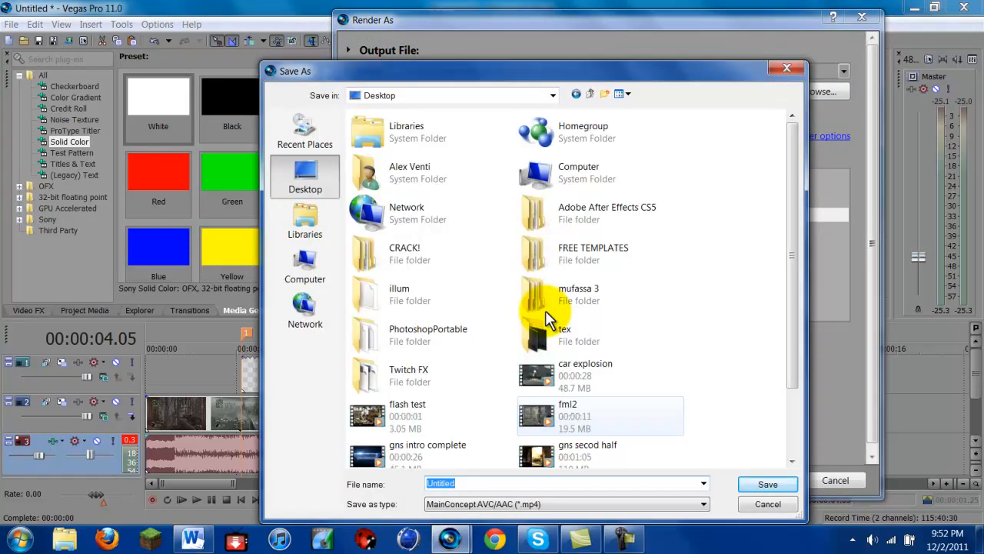
{"action": "left_click", "coordinate": [766, 483]}
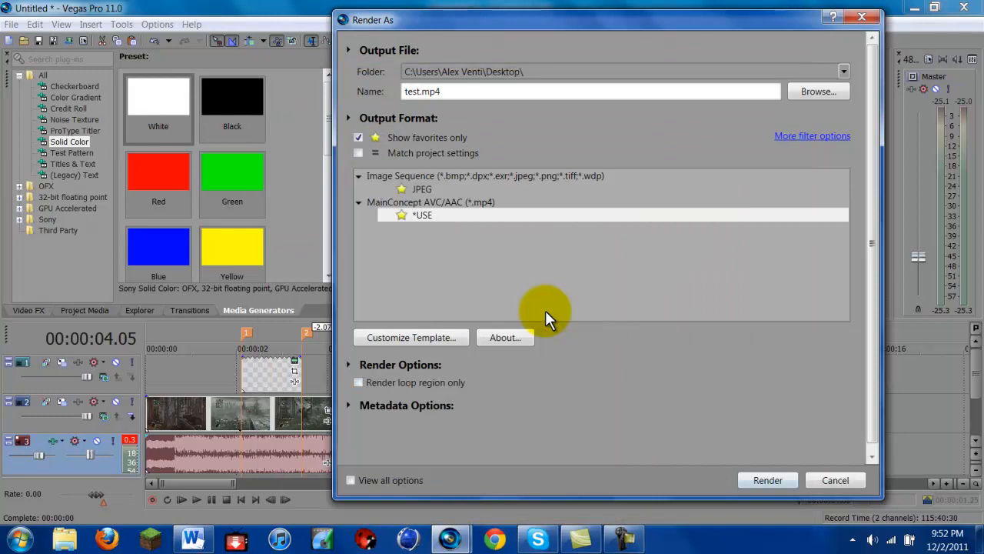
{"action": "left_click", "coordinate": [766, 480]}
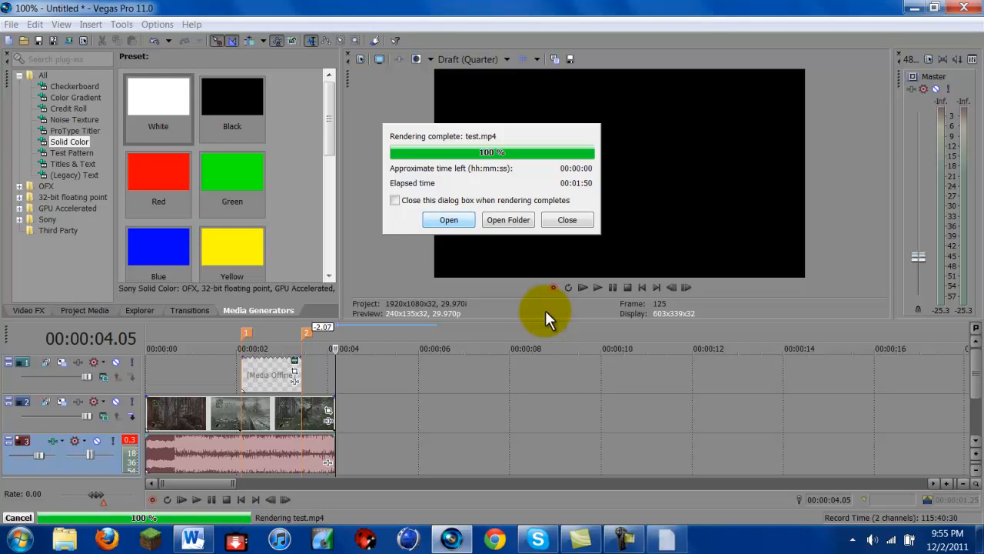
Step: Play the rendered test.mp4 in Windows Media Player, then close the player
{"action": "left_click", "coordinate": [449, 220]}
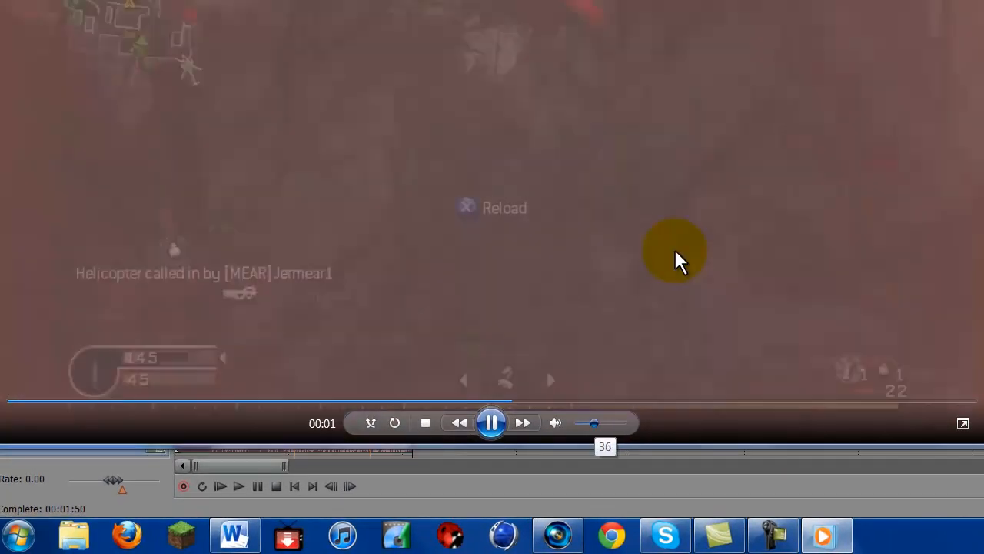
{"action": "left_click", "coordinate": [491, 421]}
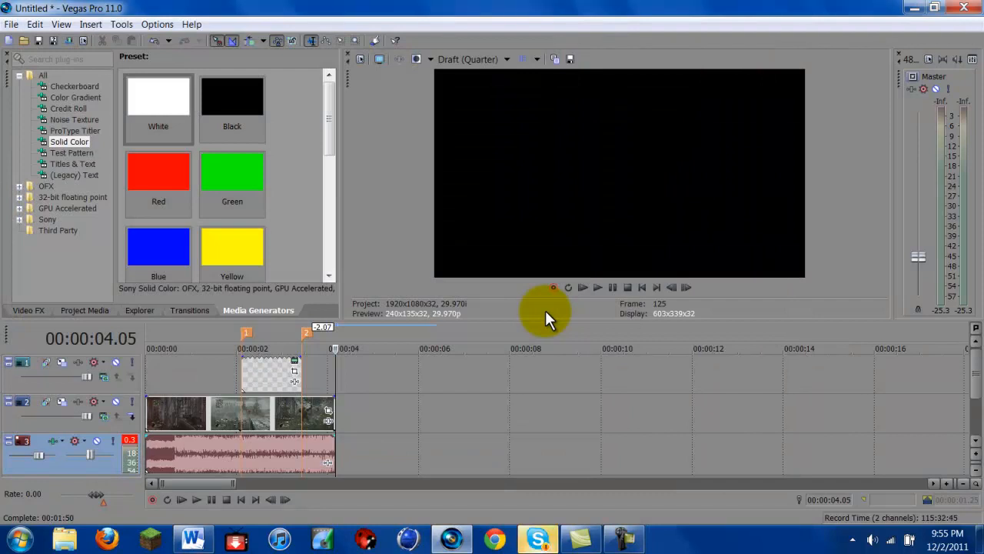
{"action": "left_click", "coordinate": [535, 538]}
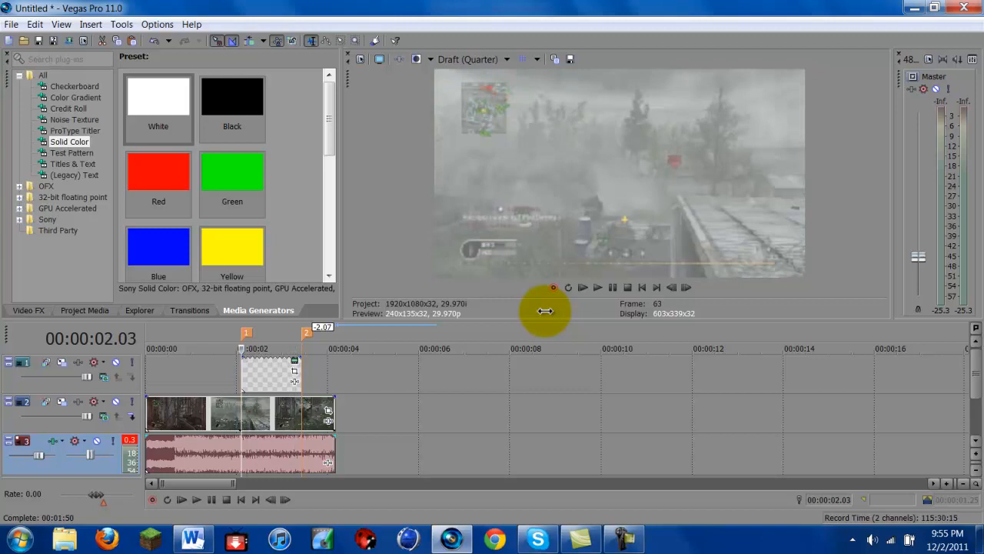
{"action": "mouse_move", "coordinate": [547, 318]}
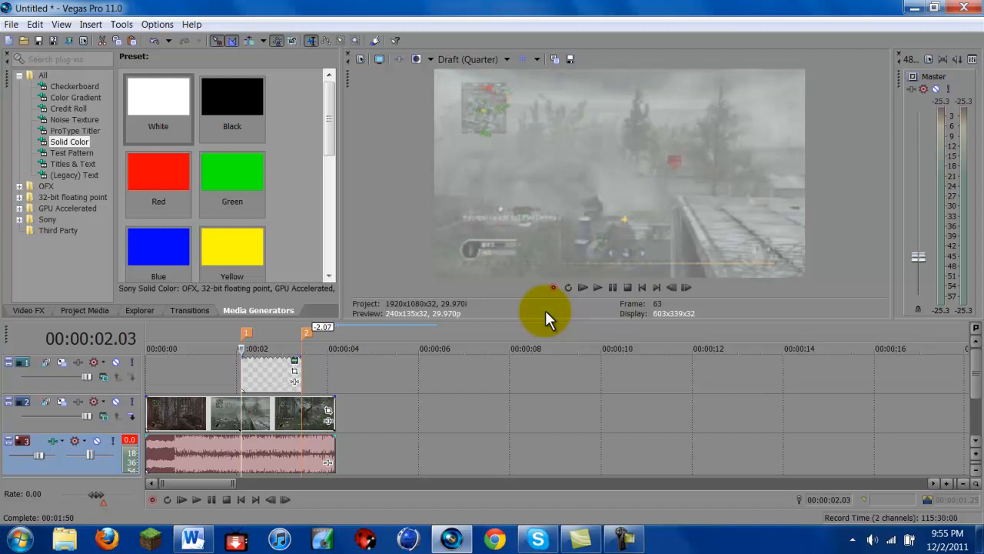
{"action": "mouse_move", "coordinate": [545, 315]}
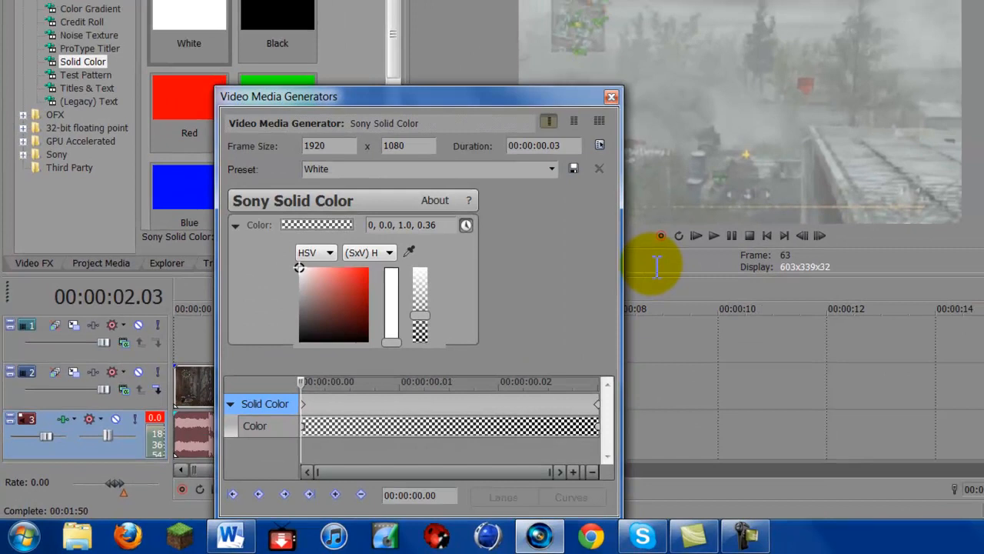
{"action": "left_click", "coordinate": [612, 95]}
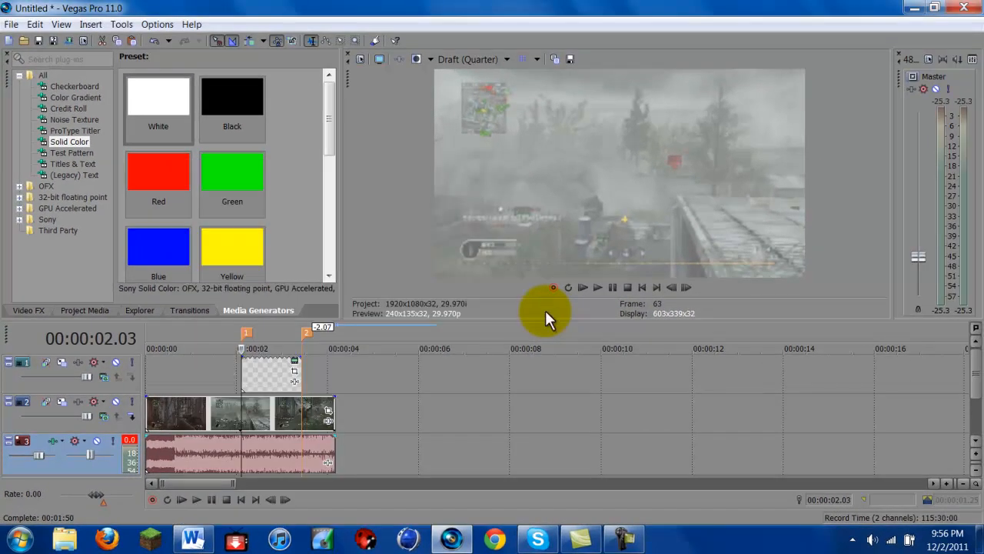